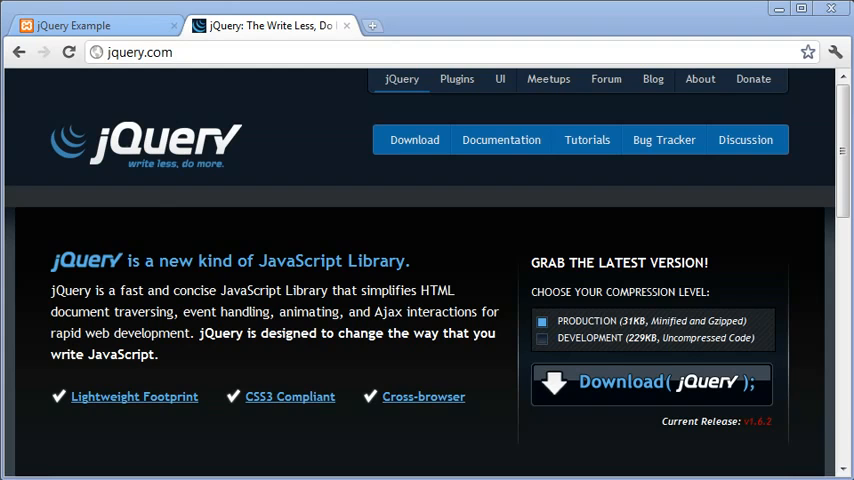
- On the jQuery Example page, hide the paragraph with the button and show it again
left_click(90, 24)
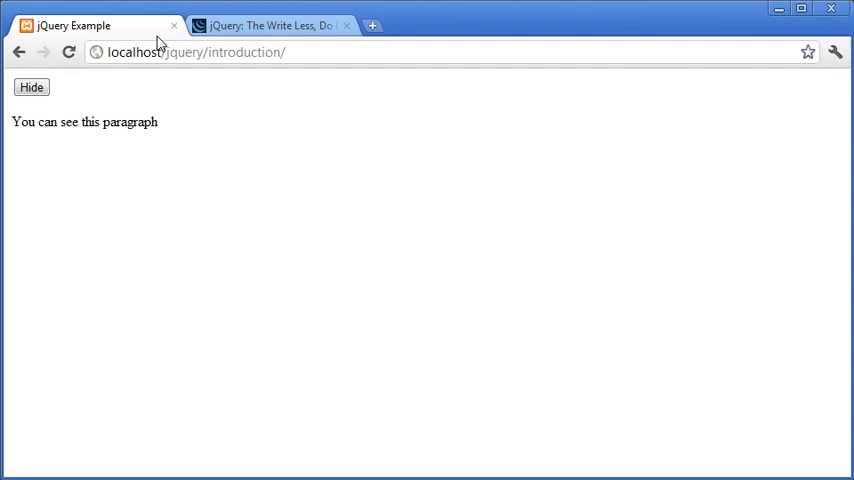
mouse_move(138, 116)
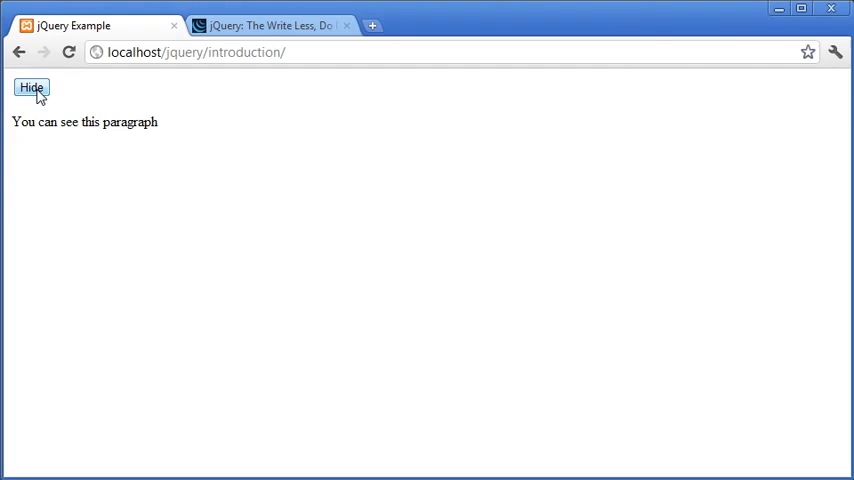
left_click(32, 88)
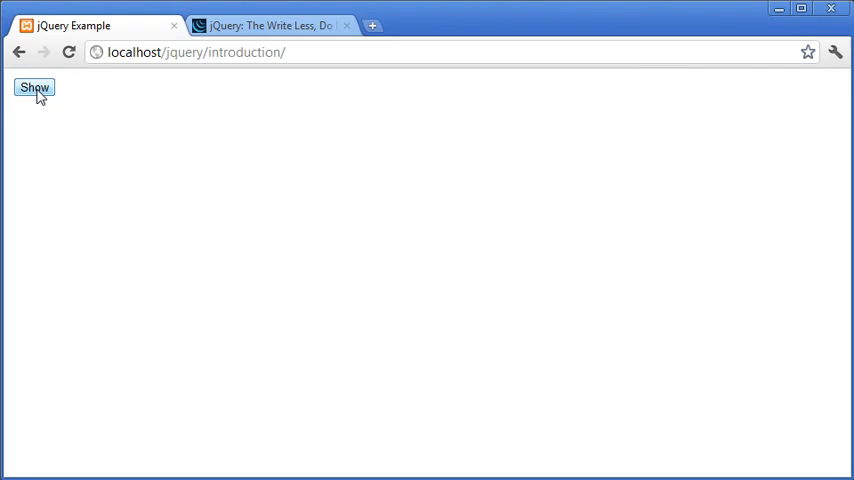
left_click(32, 88)
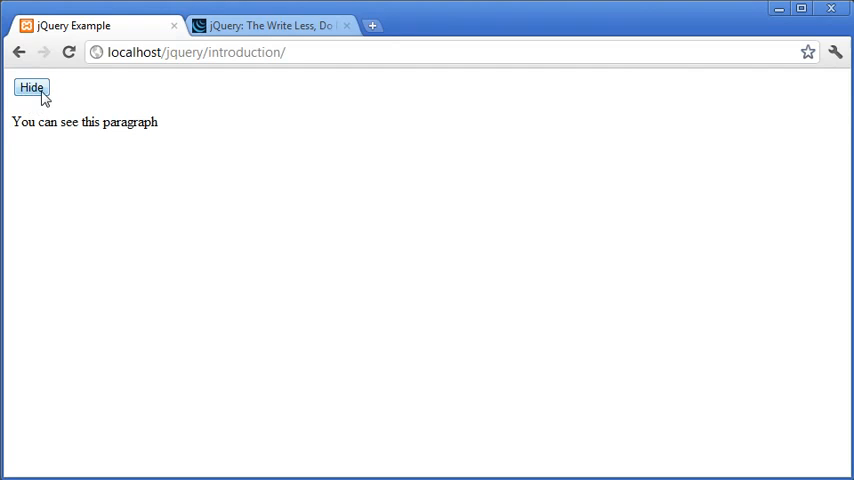
mouse_move(136, 96)
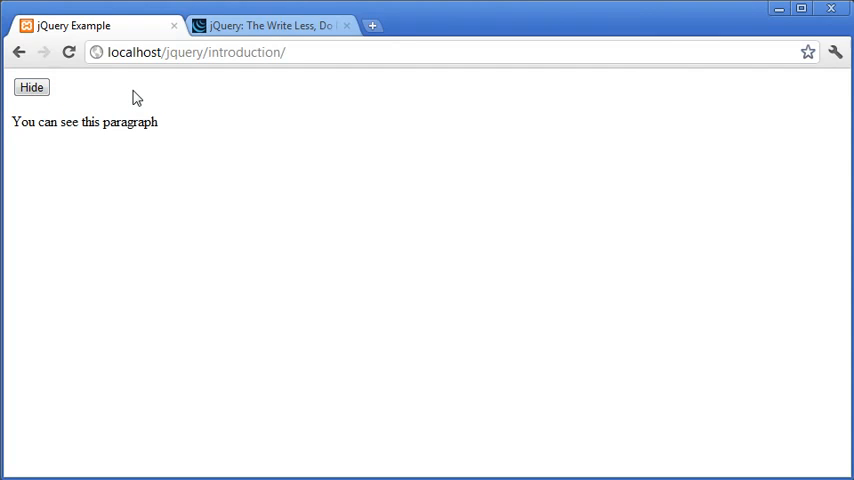
mouse_move(146, 78)
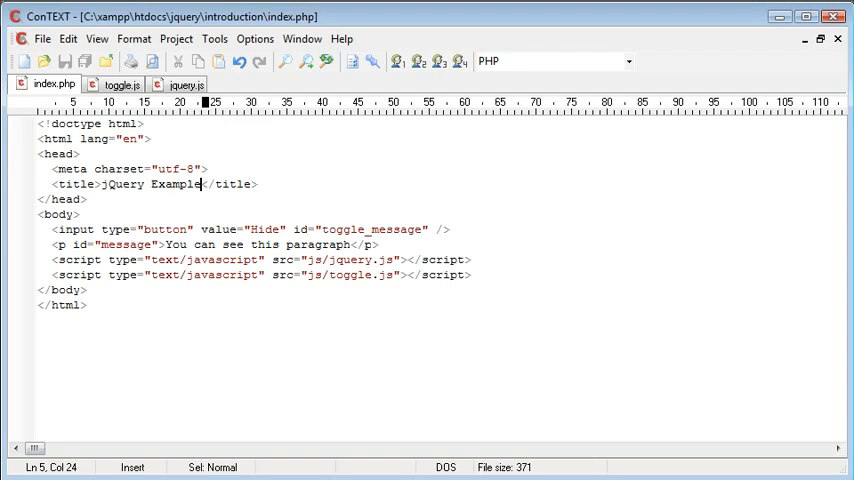
mouse_move(264, 234)
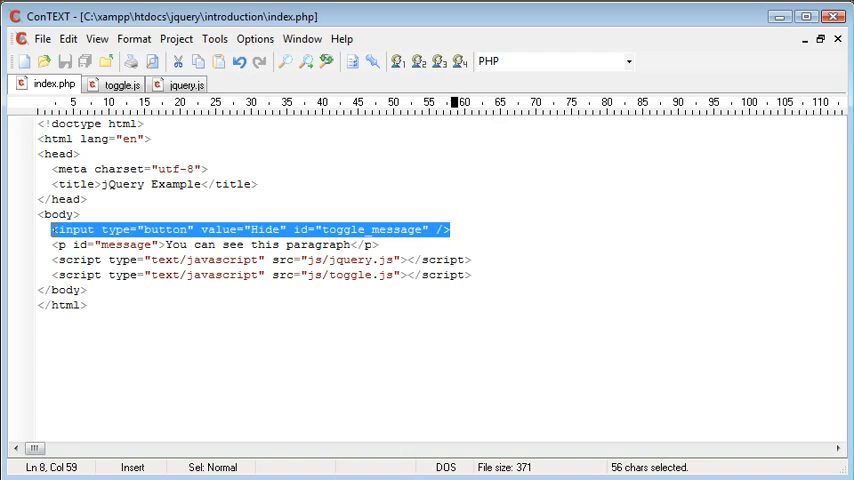
mouse_move(286, 212)
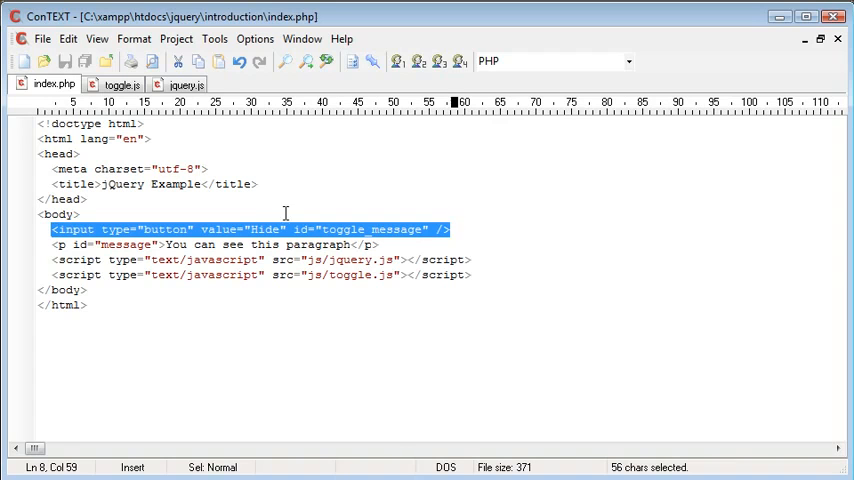
mouse_move(264, 244)
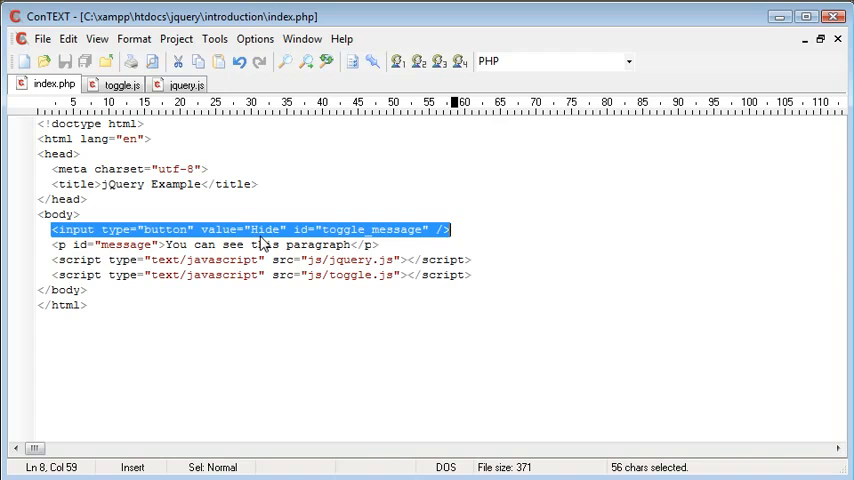
mouse_move(118, 84)
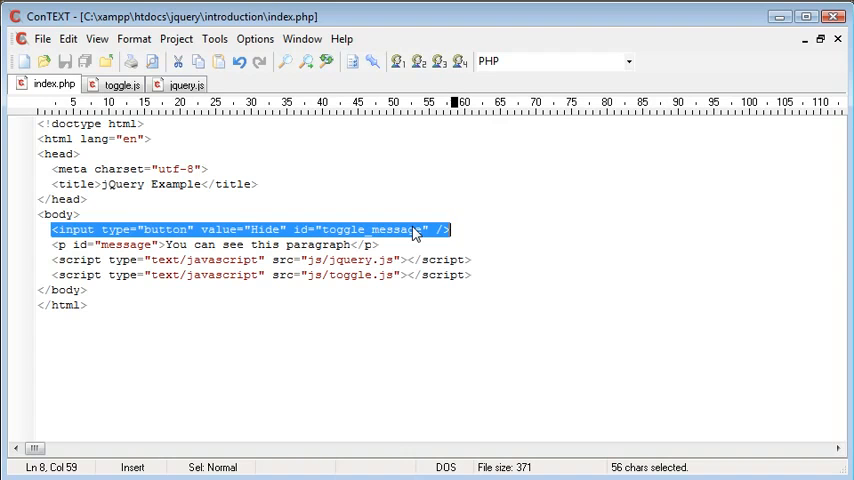
left_click(412, 228)
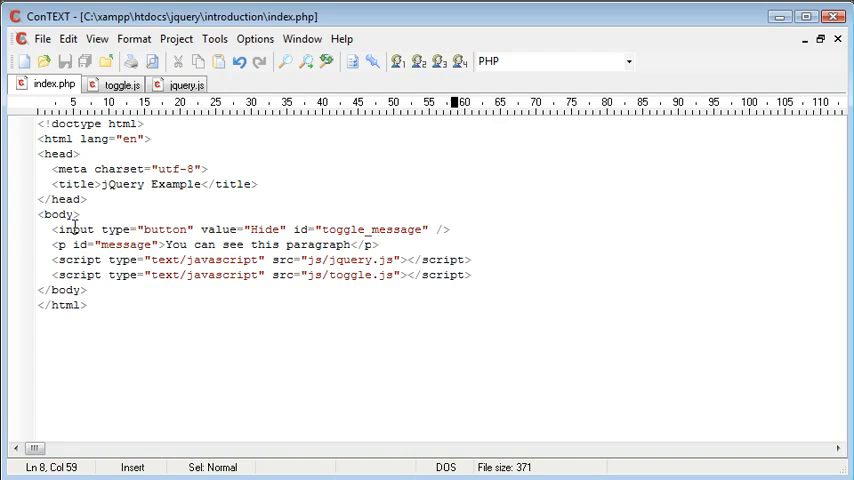
left_click_drag(52, 228, 380, 244)
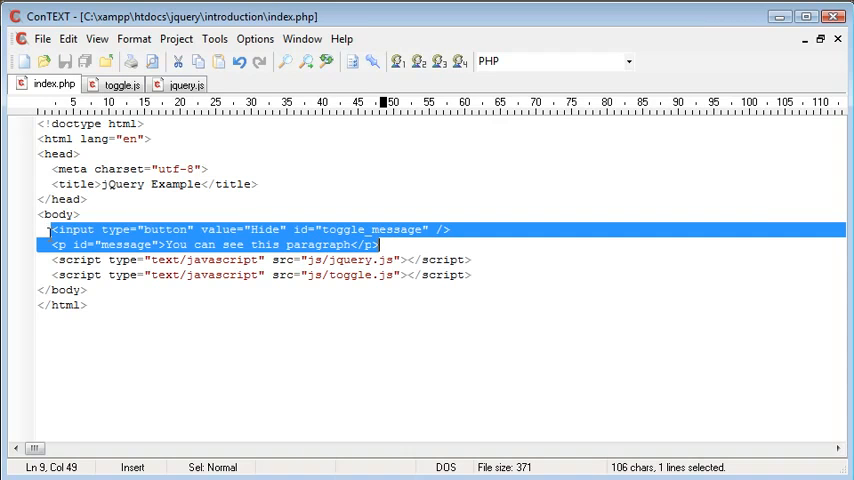
left_click(52, 276)
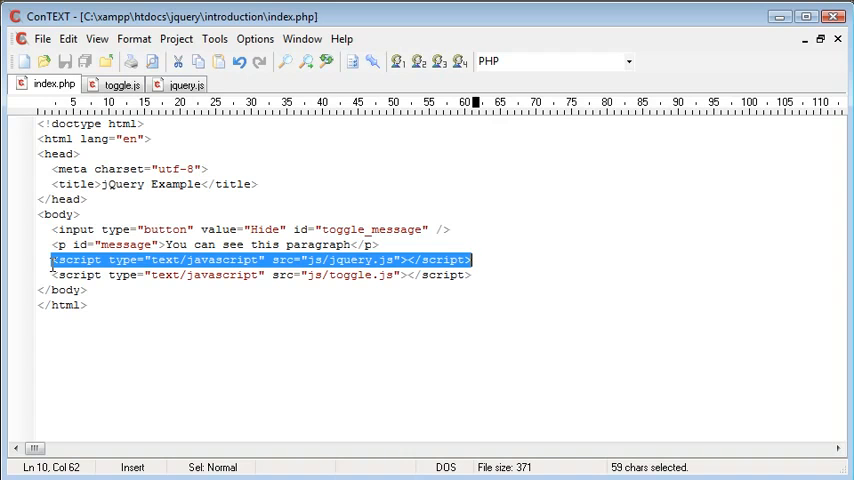
left_click(52, 260)
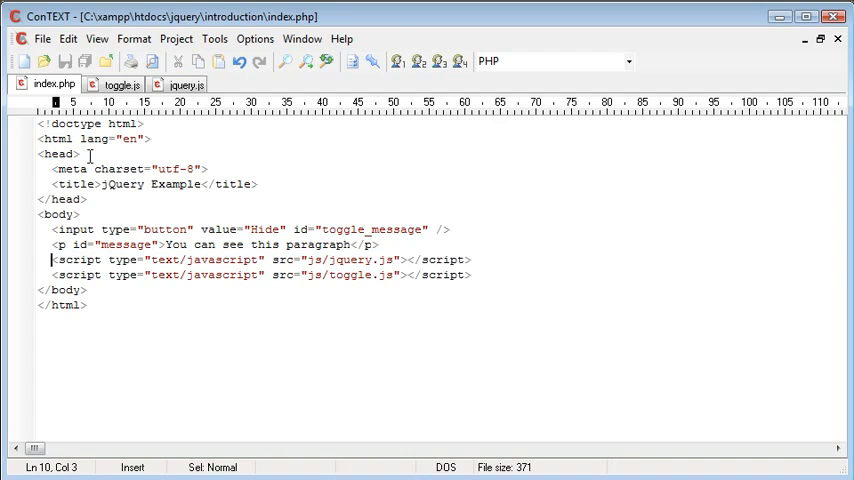
left_click(120, 84)
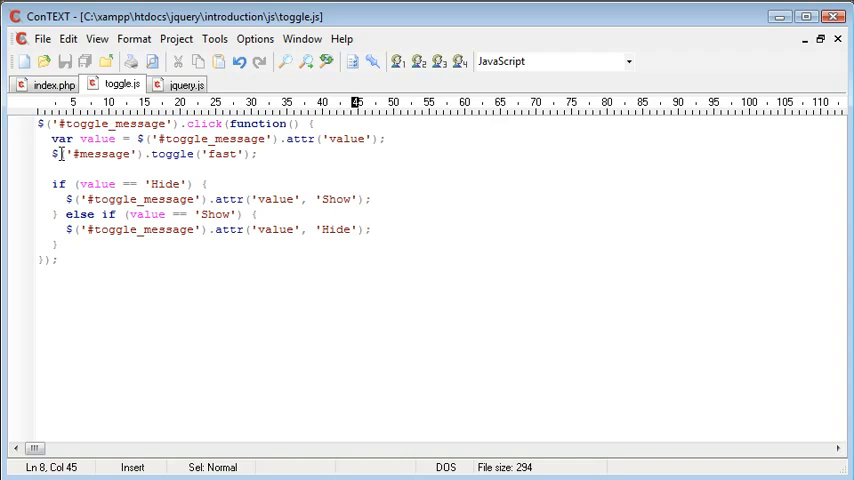
mouse_move(178, 172)
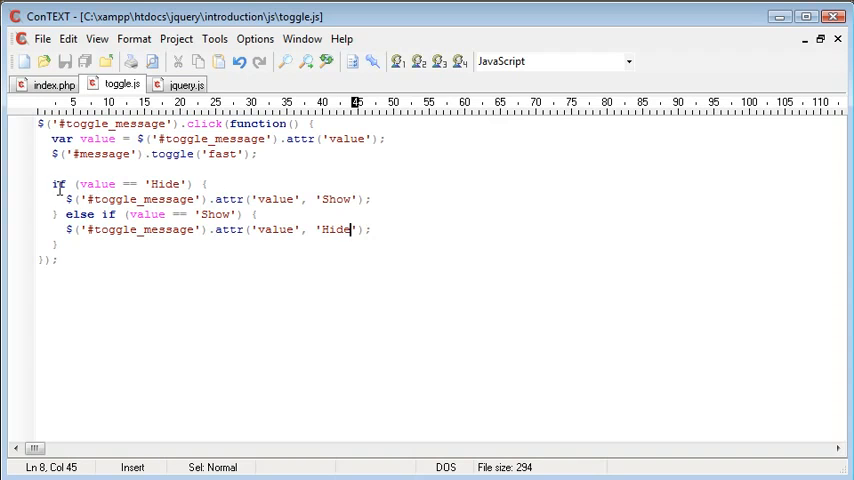
mouse_move(232, 192)
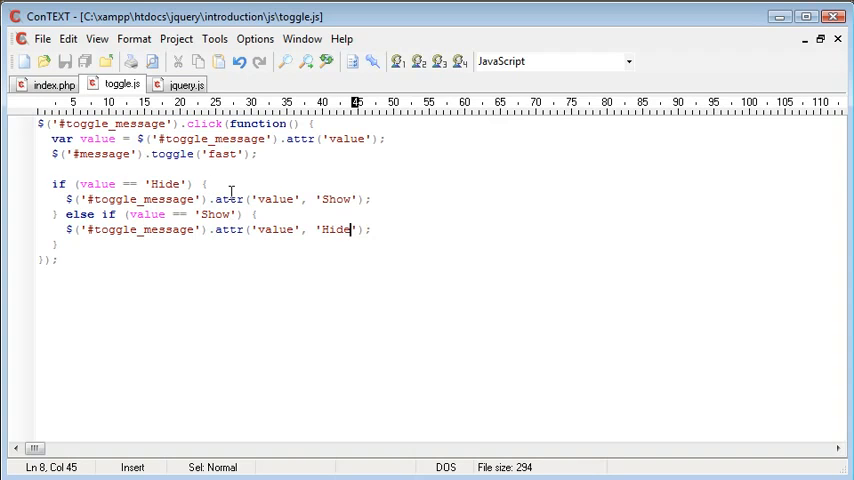
mouse_move(176, 184)
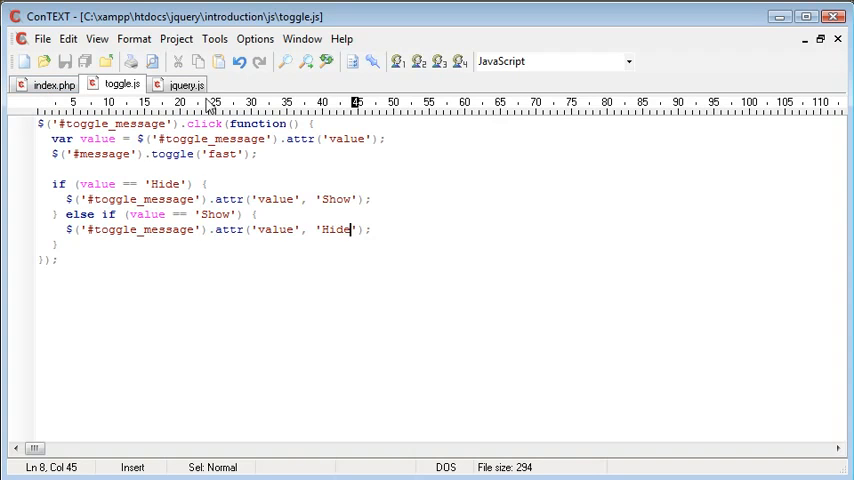
left_click(54, 84)
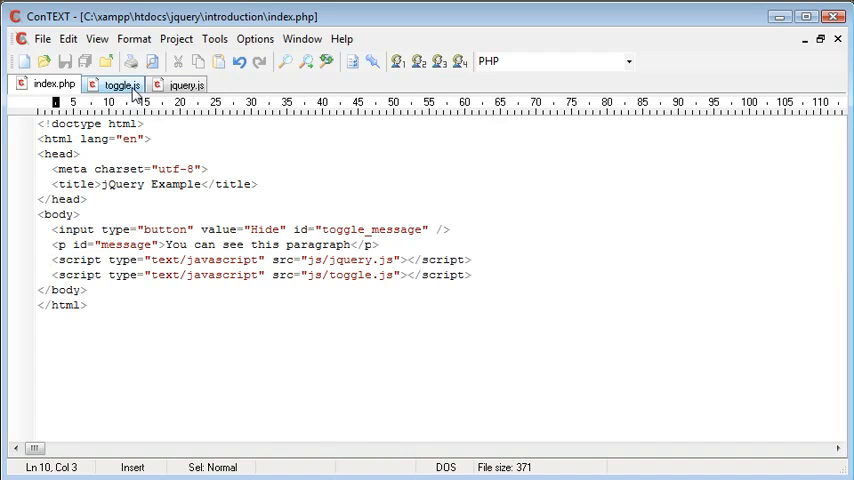
- View toggle.js and jquery.js, return to index.php, then show the paragraph again in Chrome
left_click(118, 84)
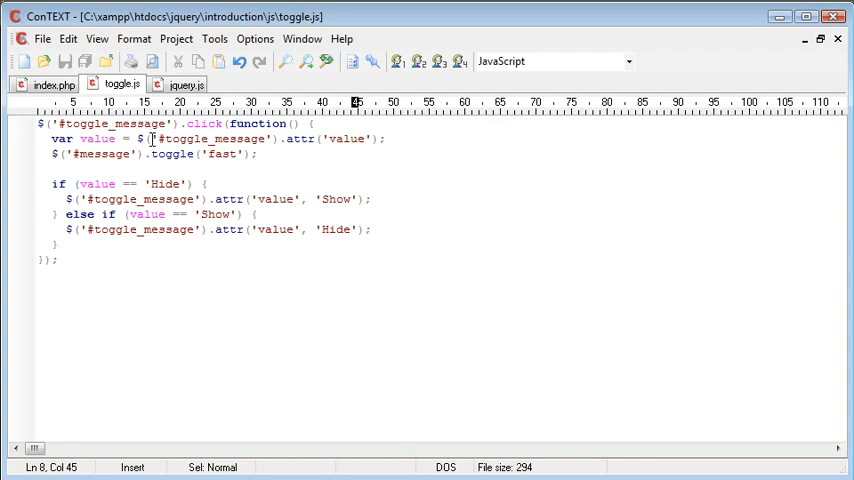
mouse_move(188, 84)
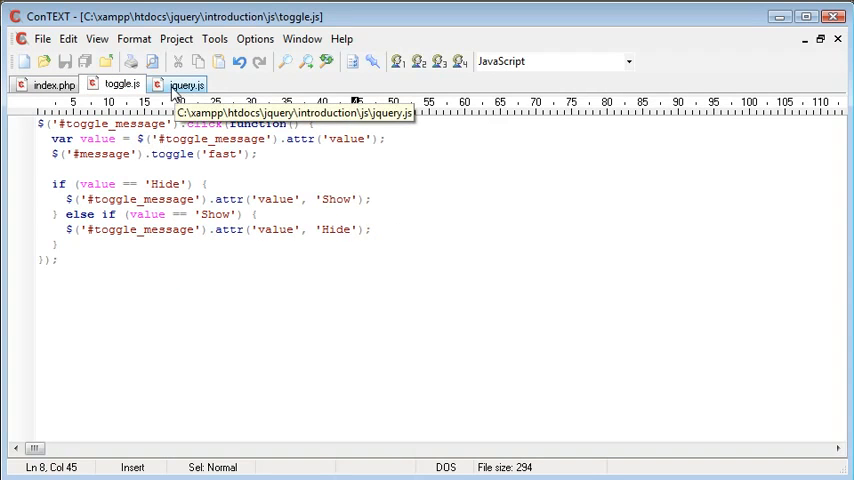
left_click(188, 84)
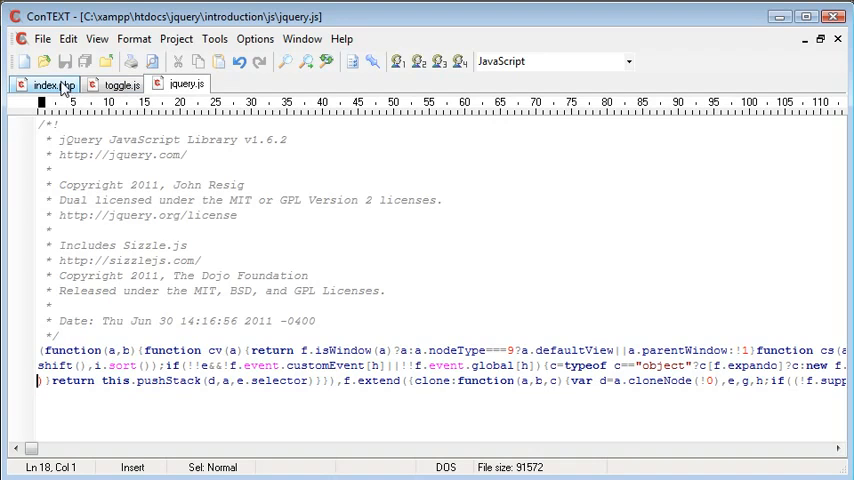
left_click(54, 84)
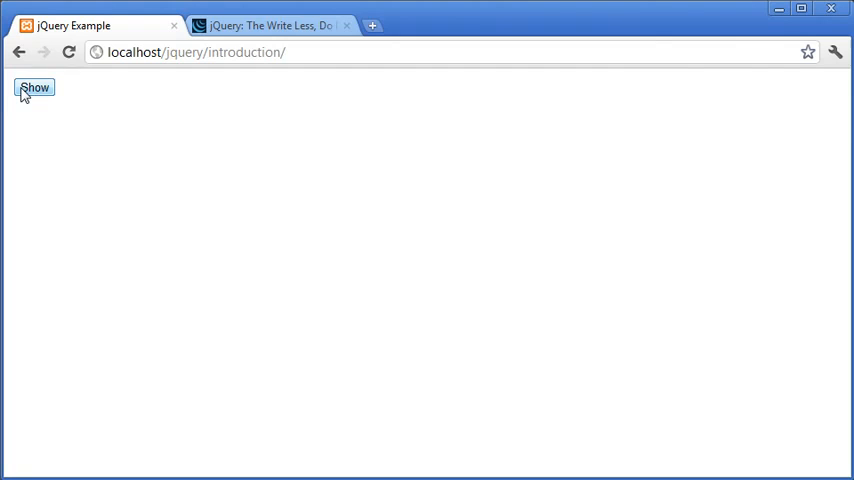
left_click(34, 88)
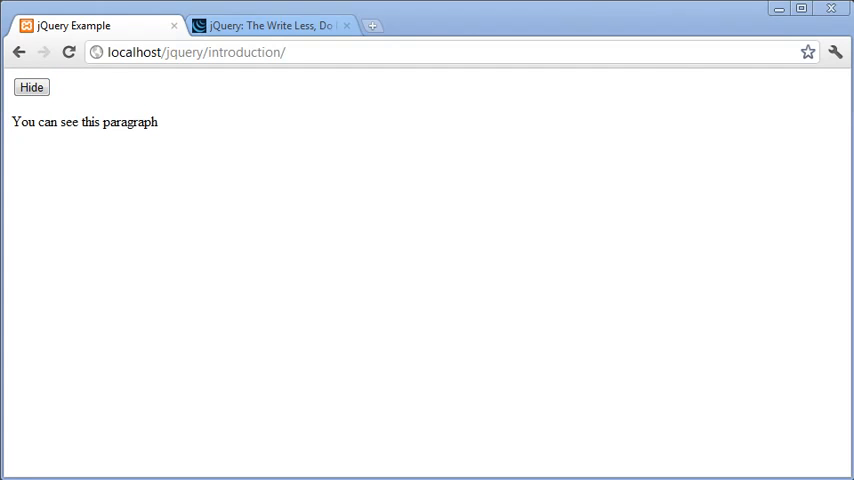